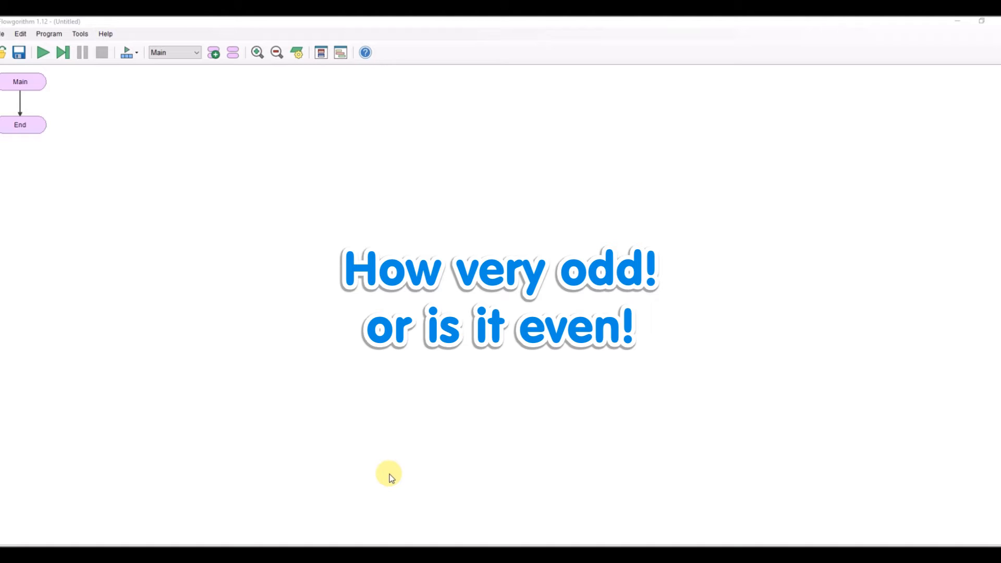
mouse_move(122, 353)
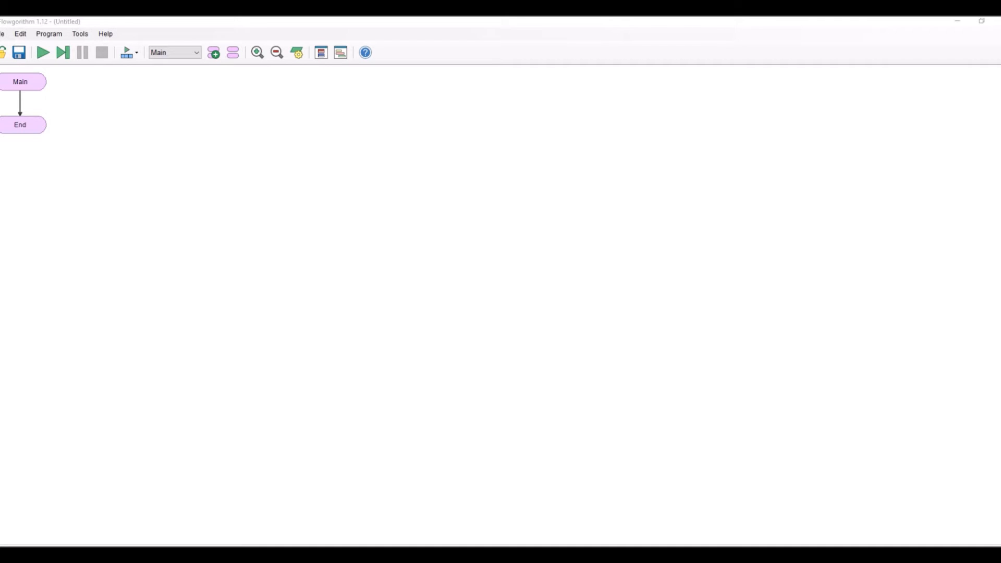
mouse_move(54, 91)
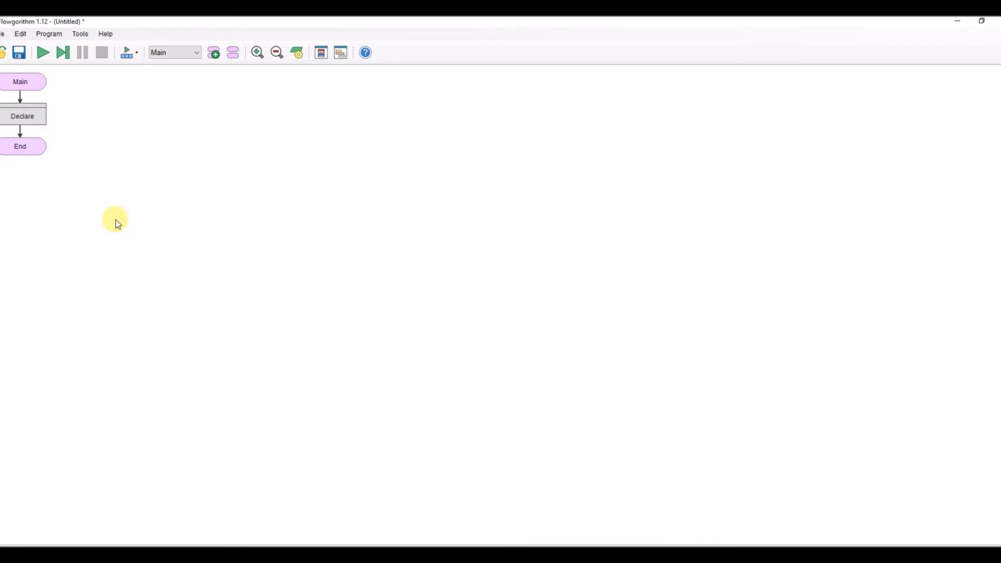
Declare an integer variable named number.
double_click(22, 115)
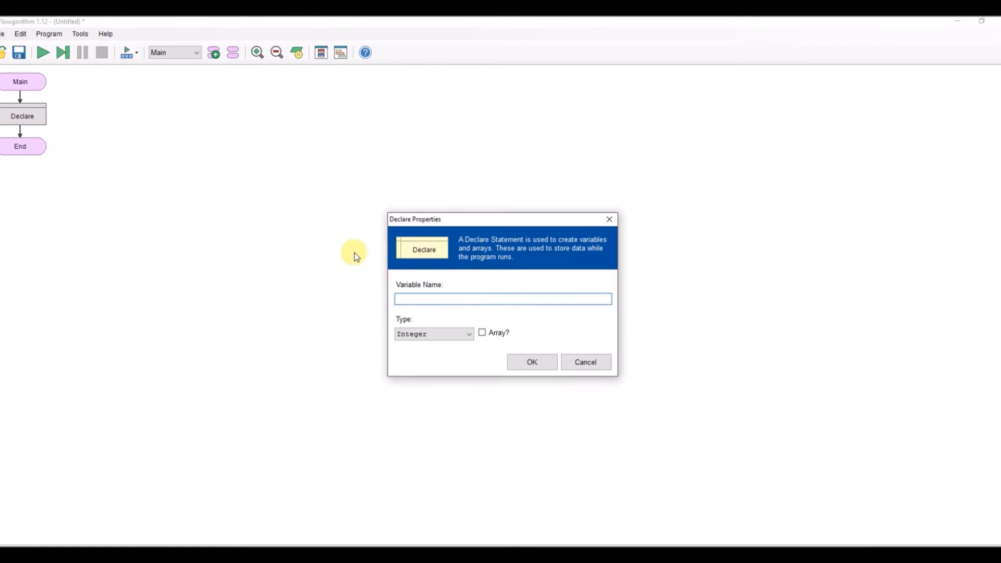
type("number")
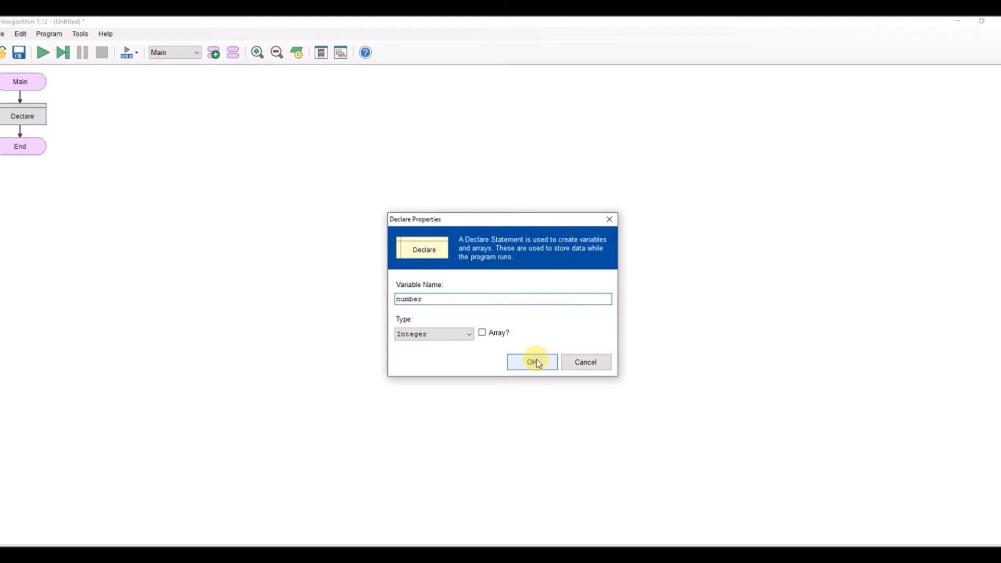
left_click(531, 362)
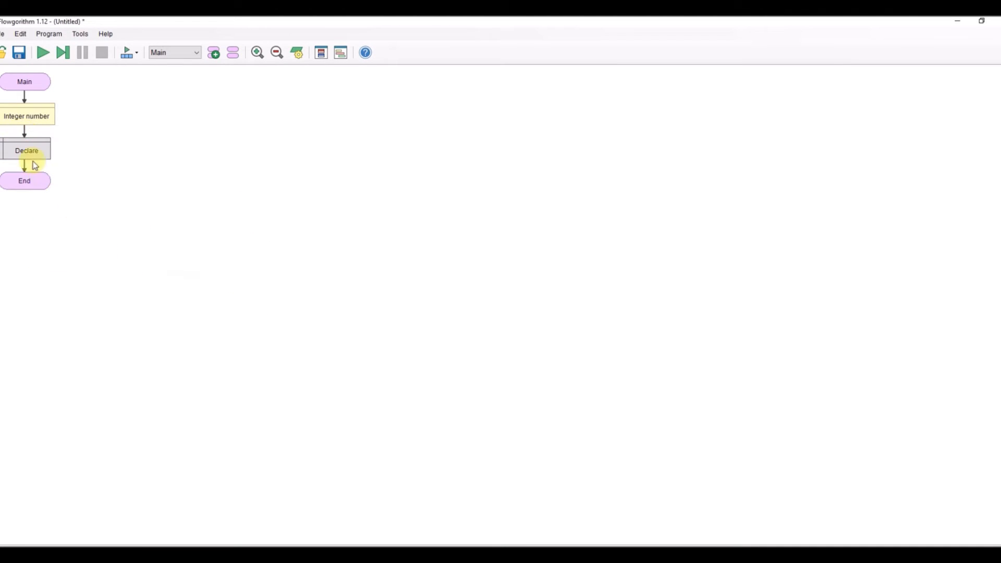
Declare a second integer variable named oddoreven.
double_click(26, 151)
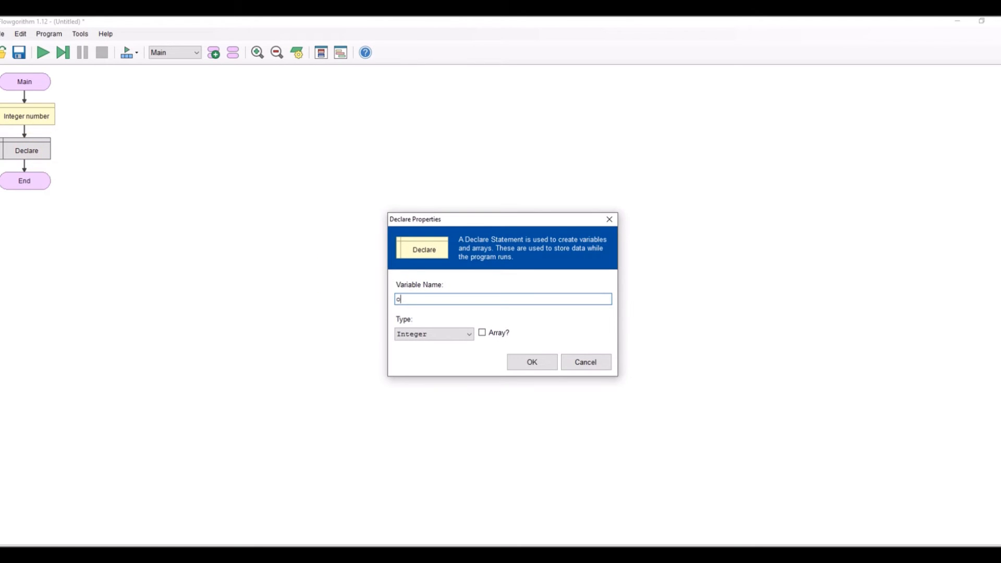
type("ddoreven")
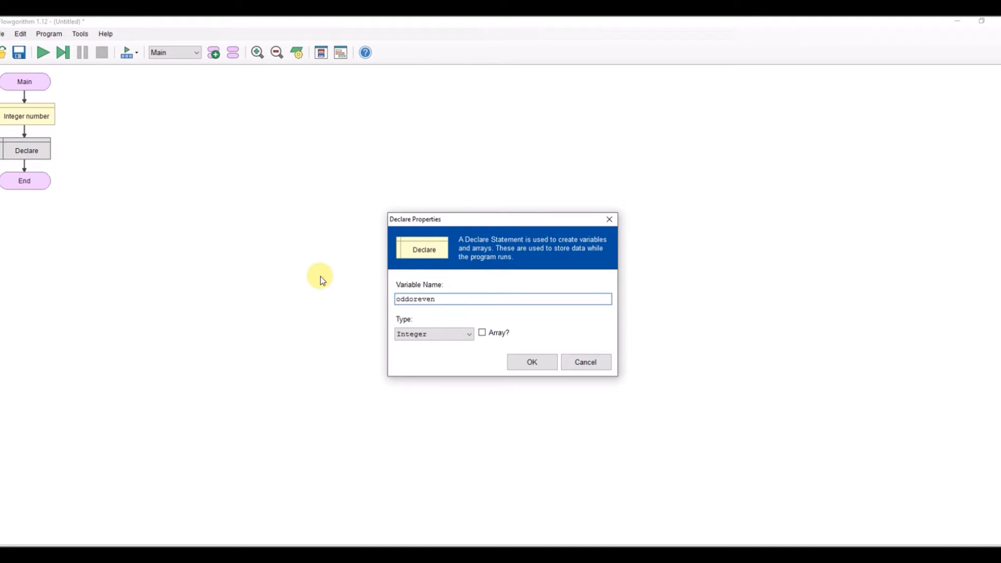
left_click(531, 362)
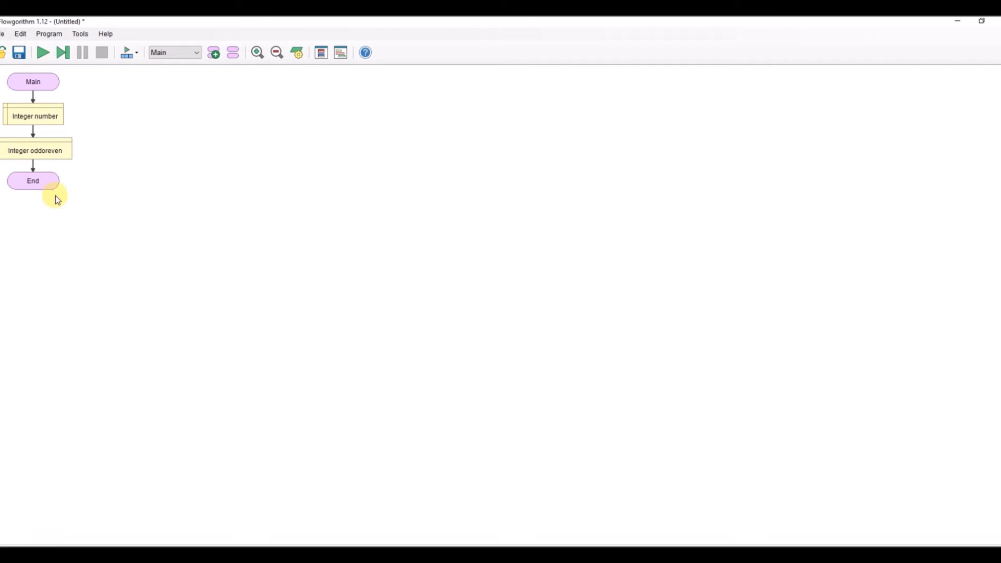
Add an Output step after the declarations printing "Please enter a number".
left_click(33, 168)
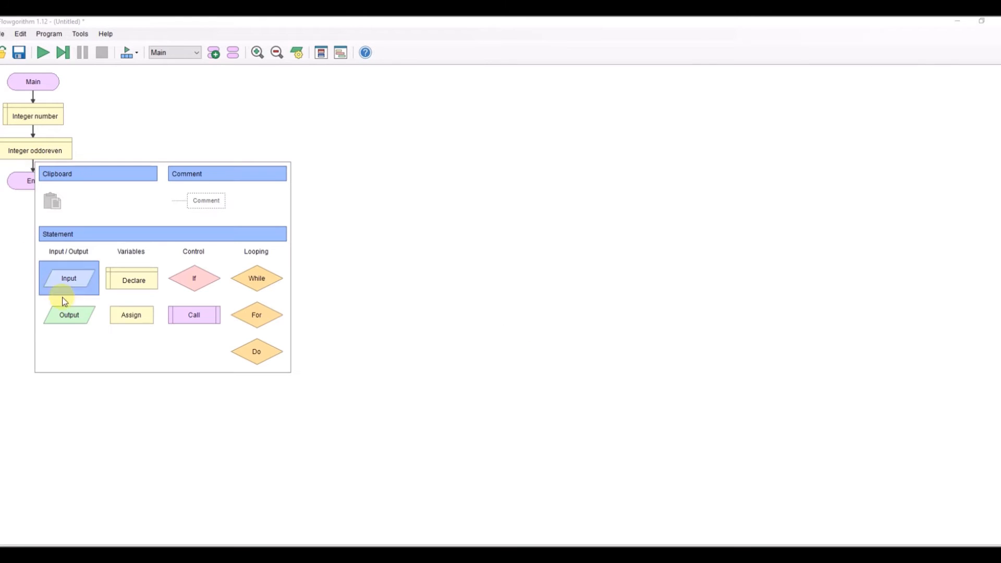
left_click(68, 314)
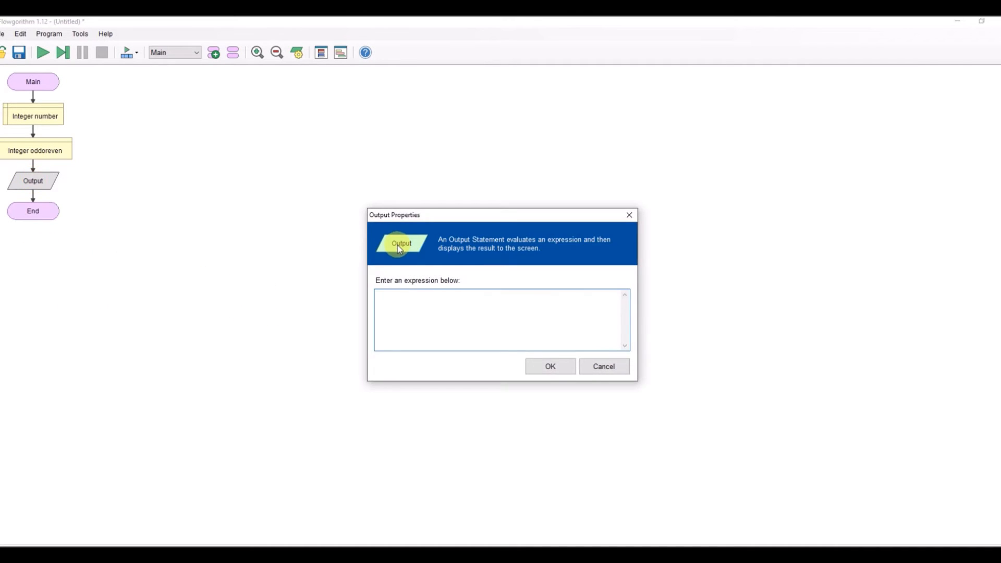
type("\"p")
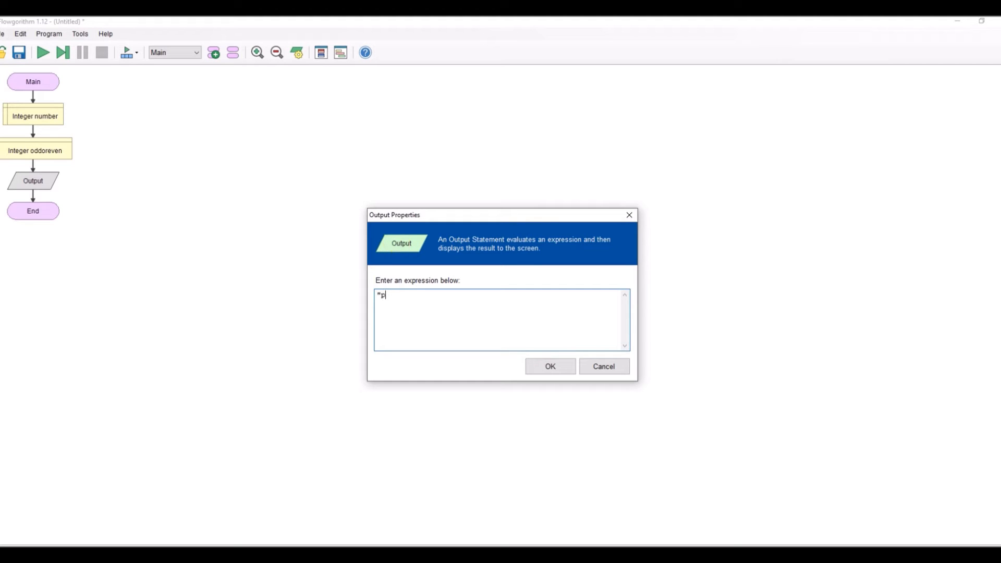
type("lease enter")
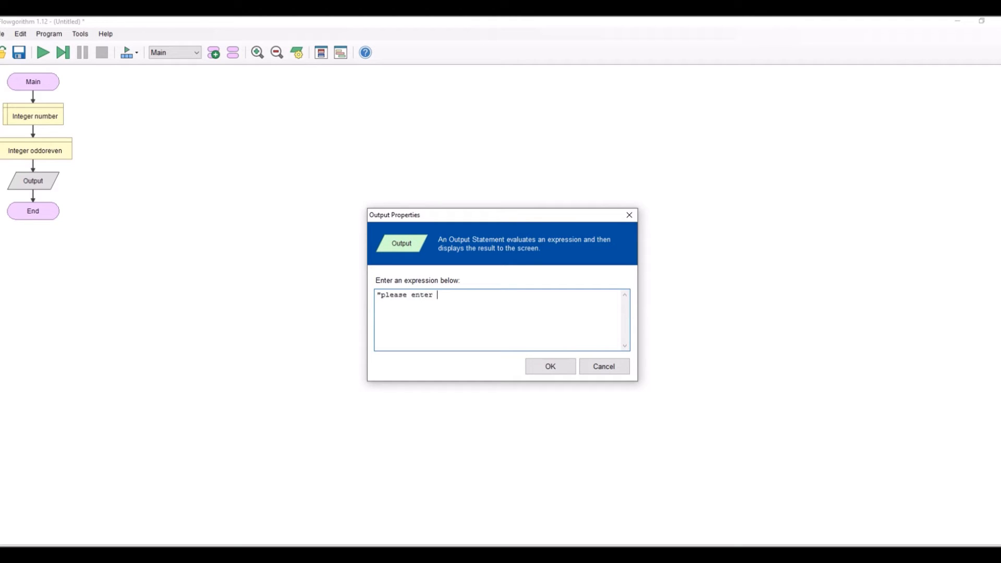
type("a nmumber")
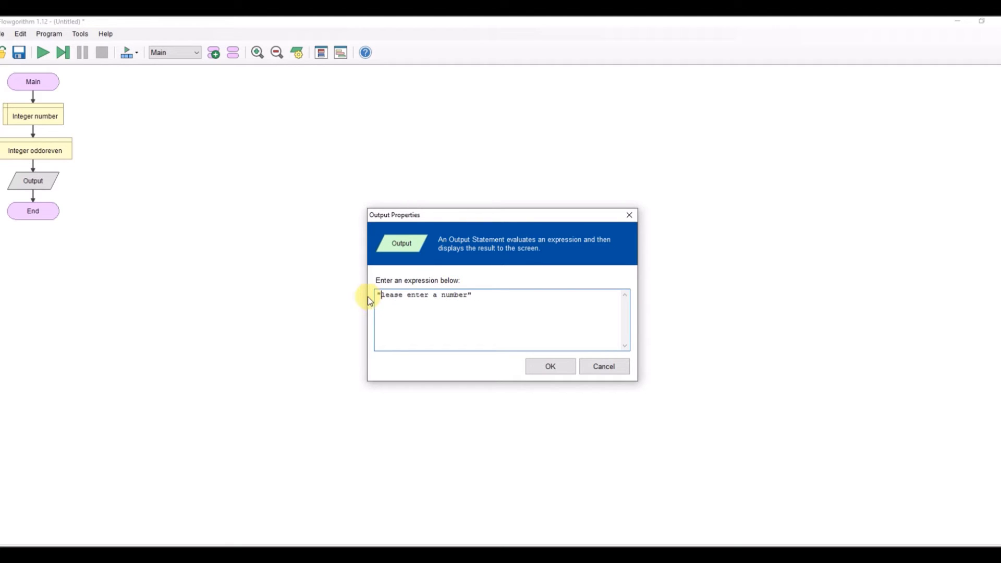
left_click(549, 366)
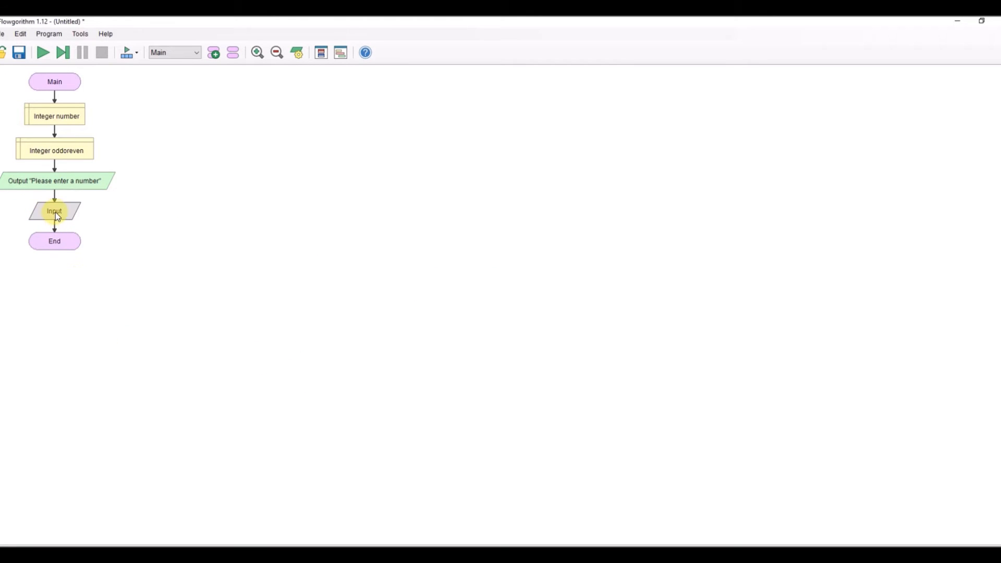
Set the Input step to store the user's value in number.
double_click(54, 211)
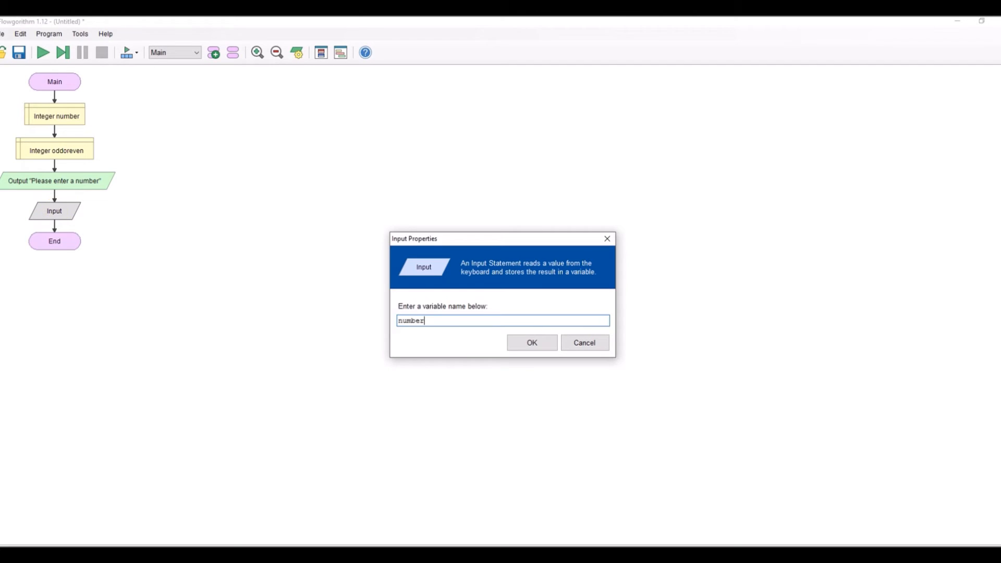
left_click(531, 343)
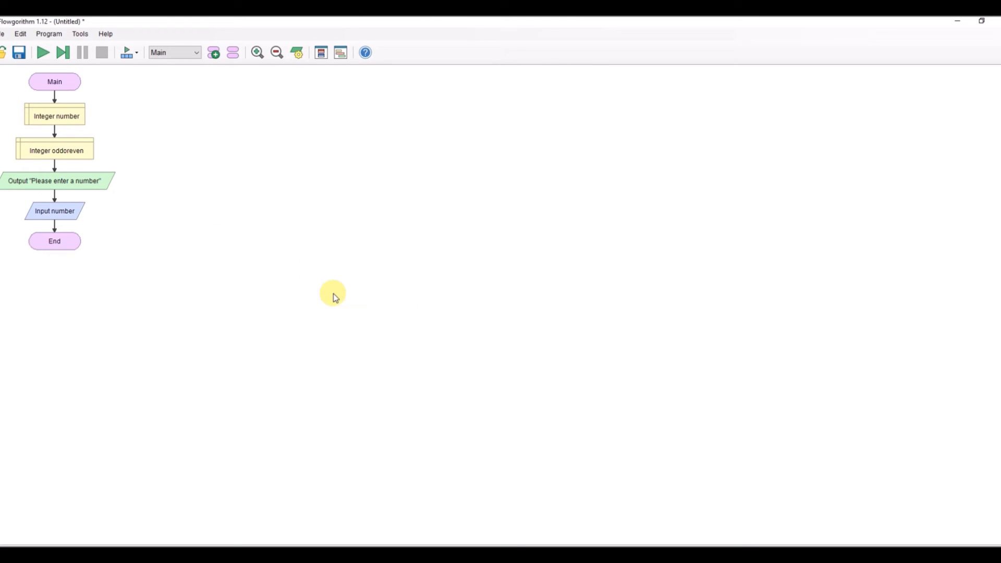
mouse_move(279, 305)
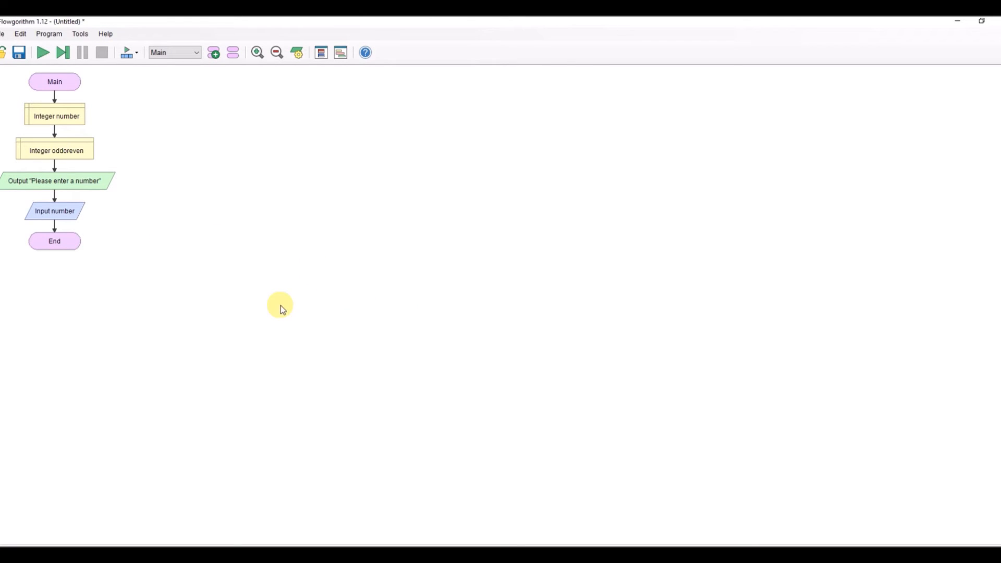
mouse_move(282, 301)
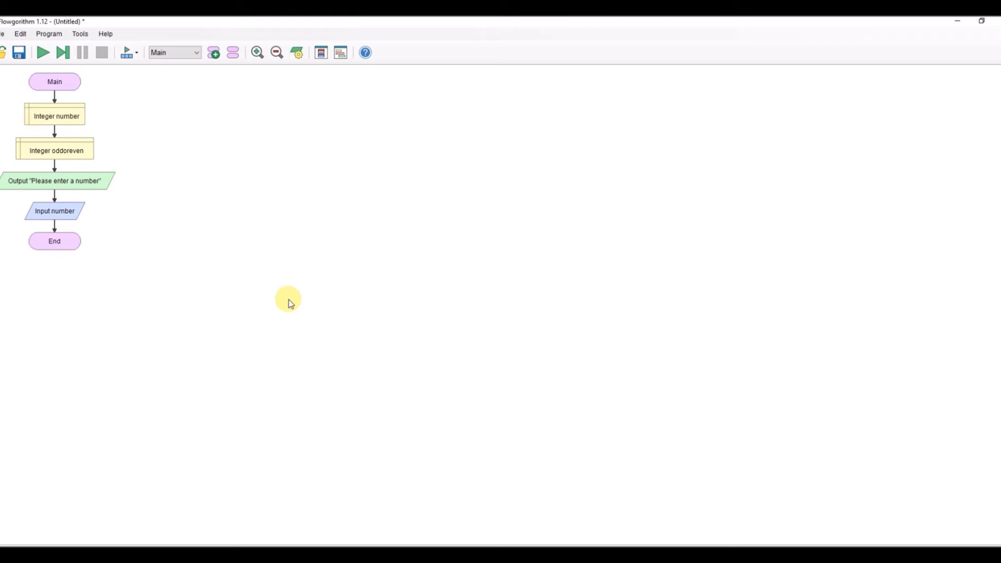
mouse_move(250, 302)
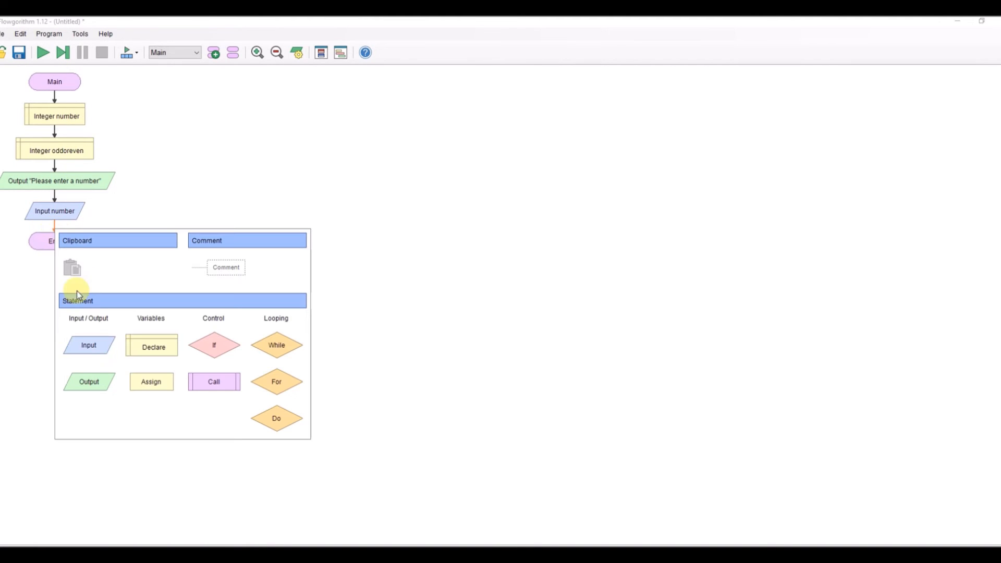
Add an assignment step setting oddoreven to number % 2.
left_click(152, 381)
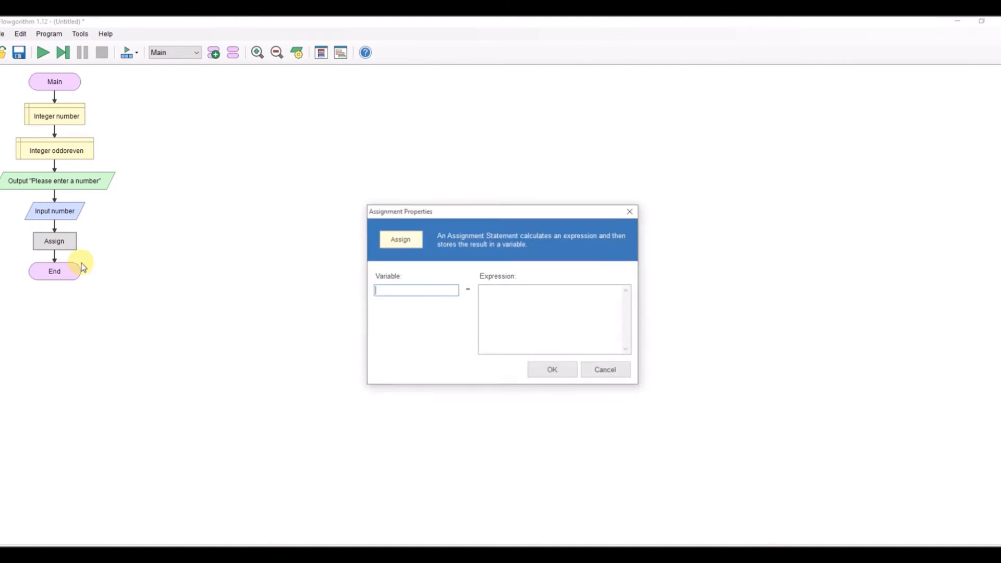
type("oddoreve")
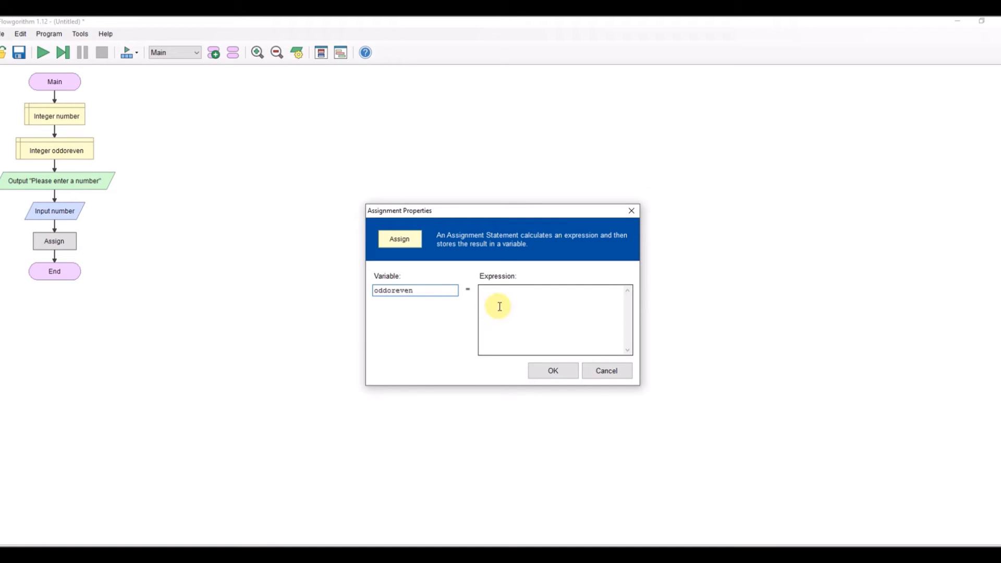
type("numb")
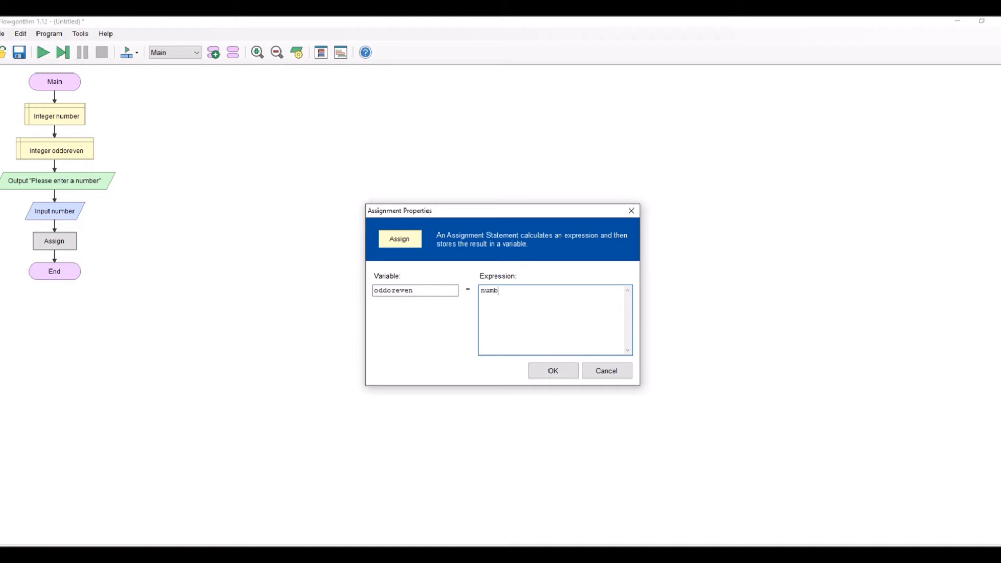
type("er /")
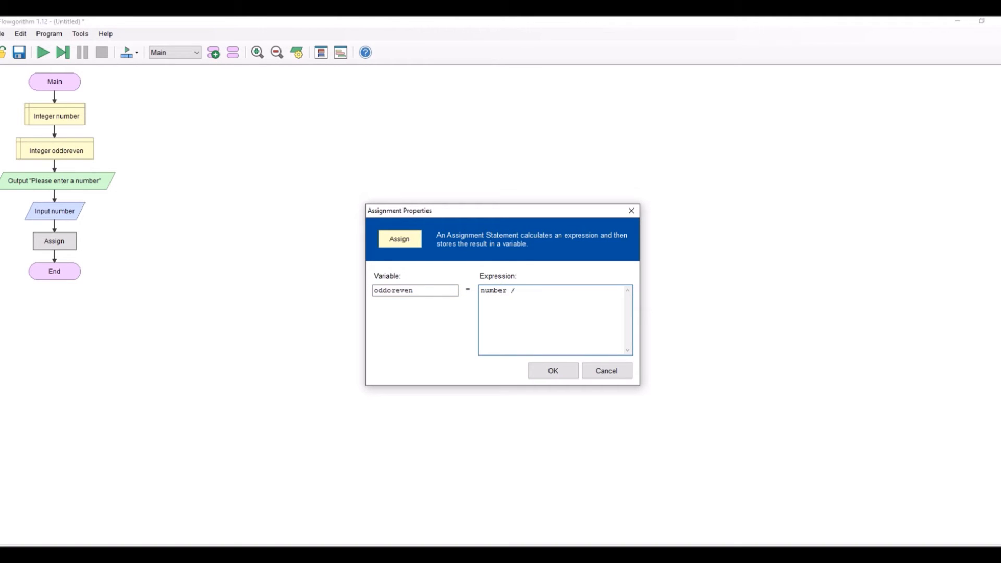
key("Backspace")
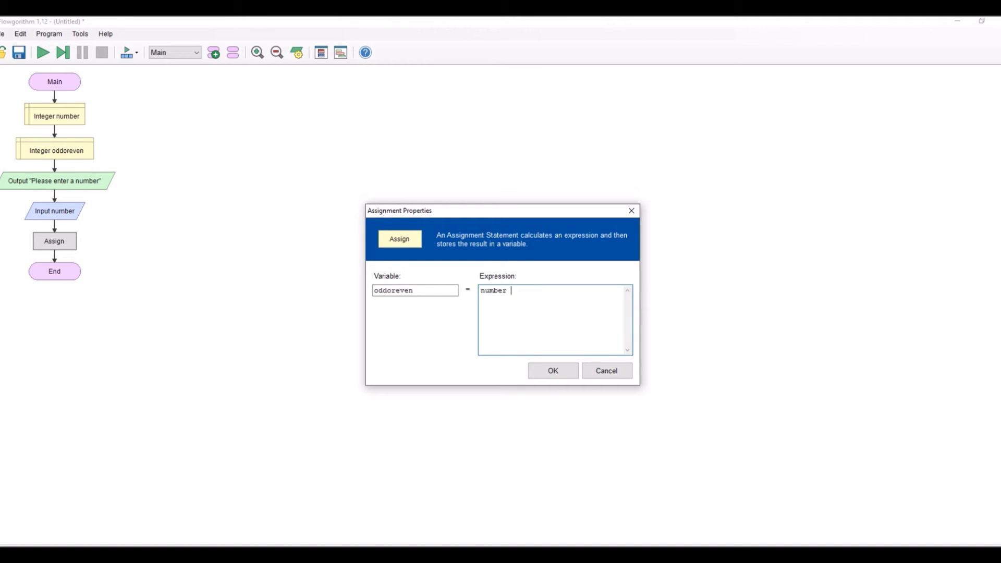
type("%")
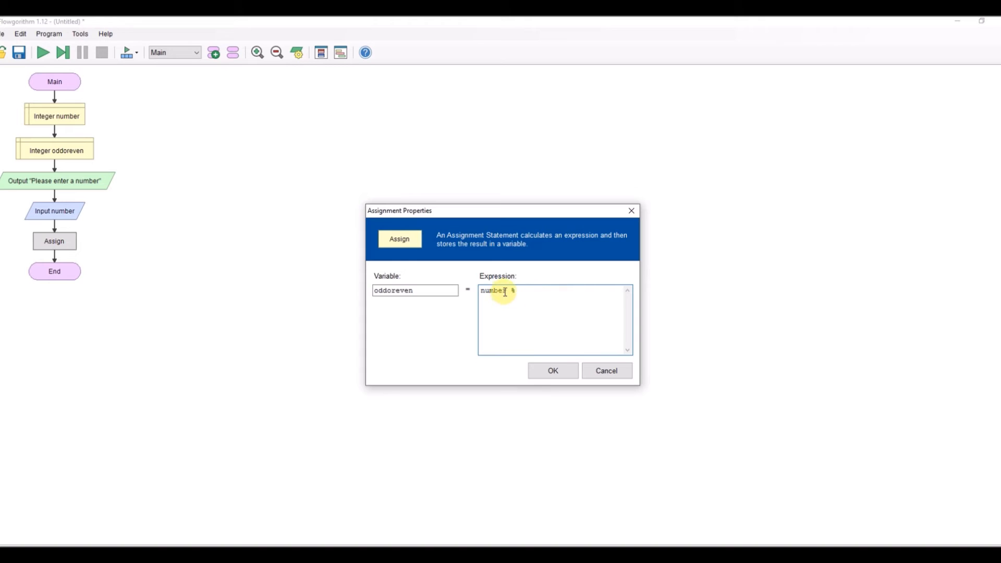
mouse_move(474, 304)
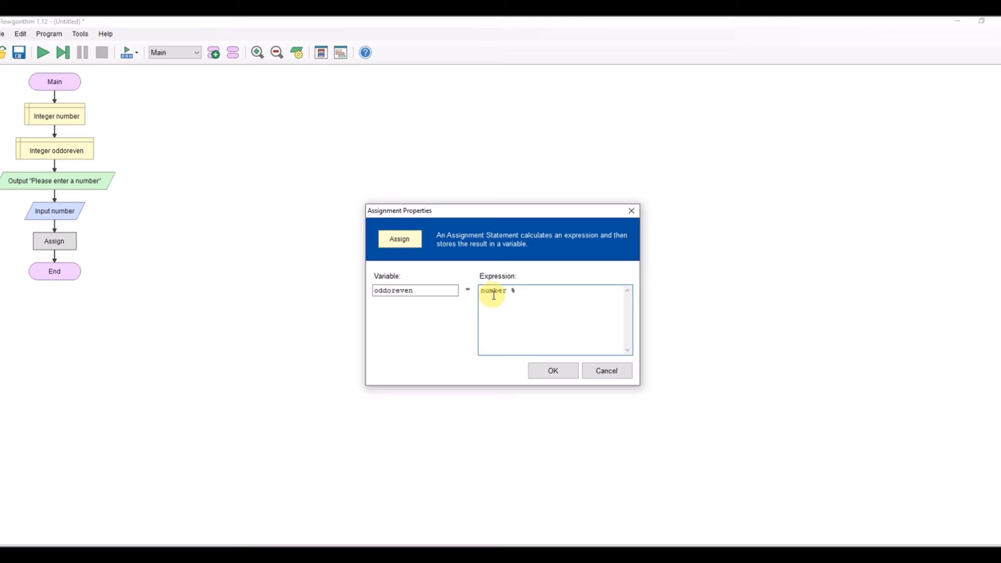
type("n")
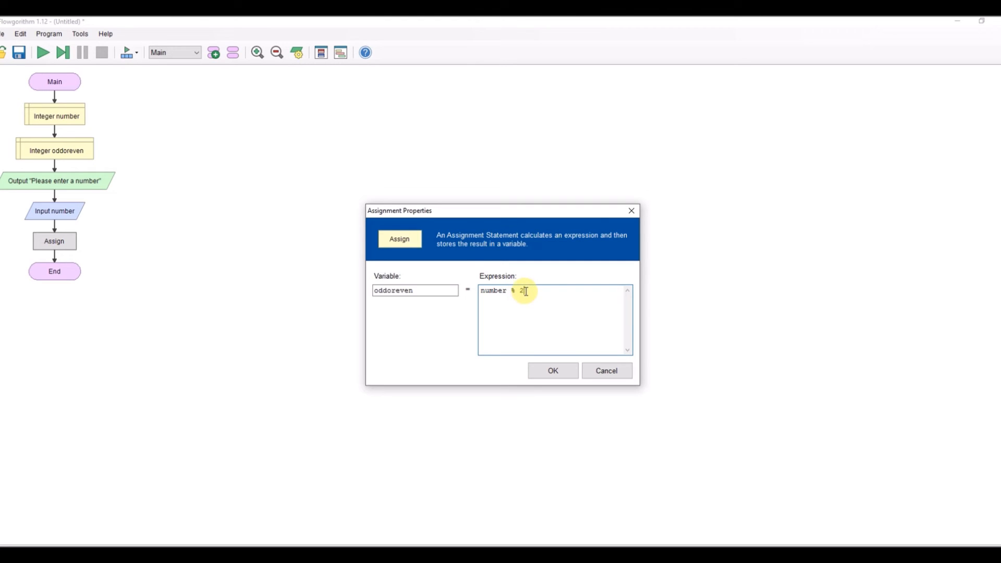
mouse_move(583, 392)
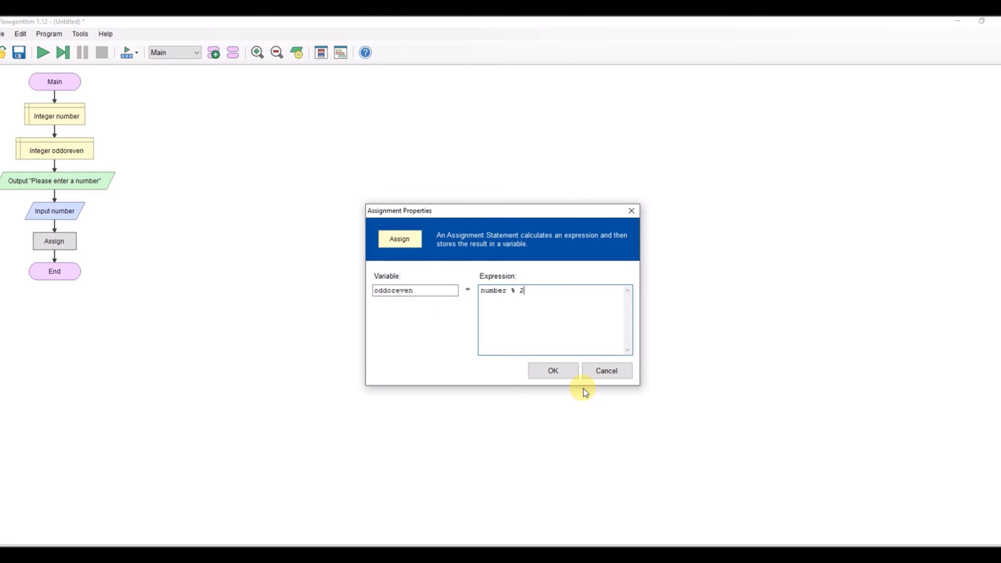
left_click(552, 370)
type("o")
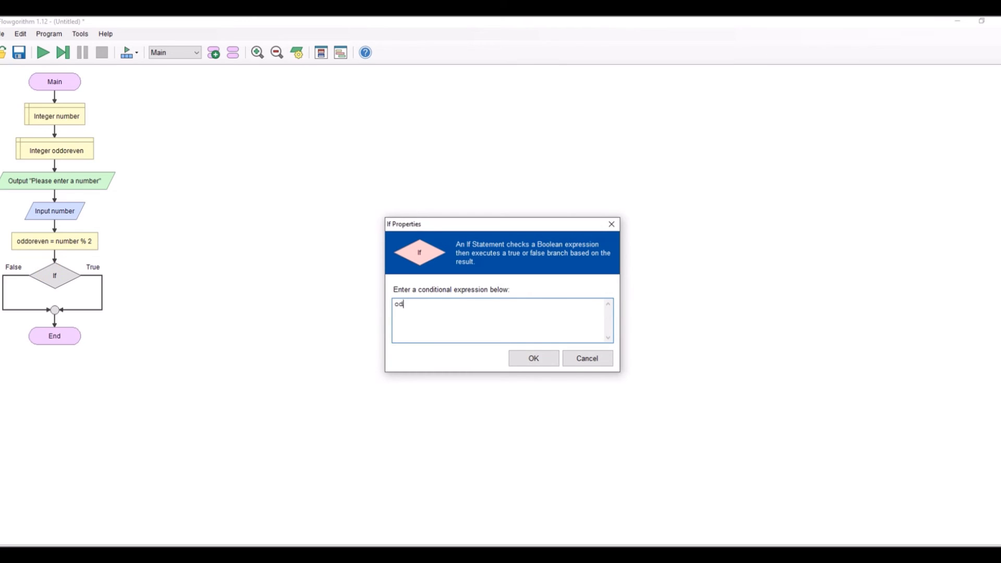
Set the If step's condition to oddoreven == 0.
type("dore")
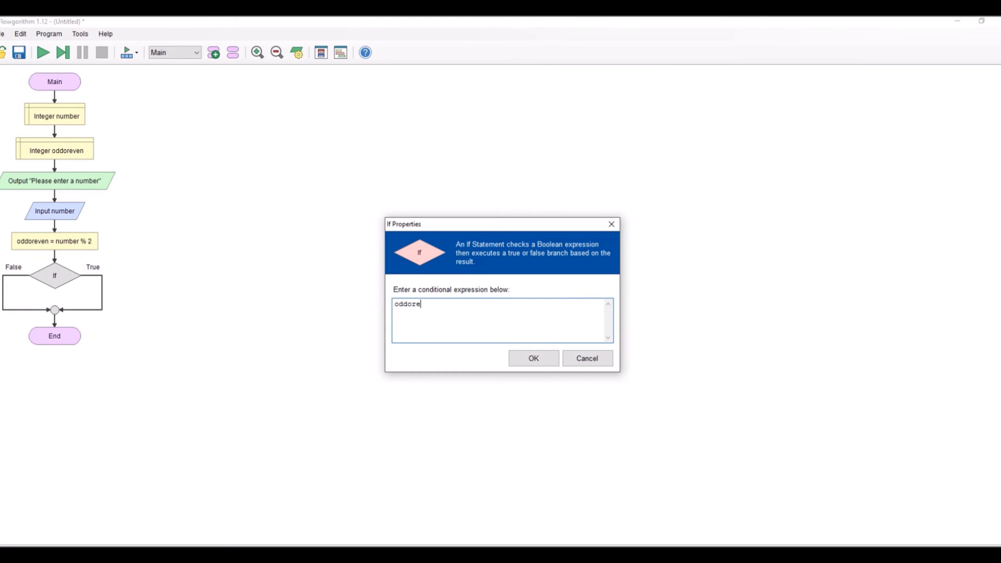
type("ven")
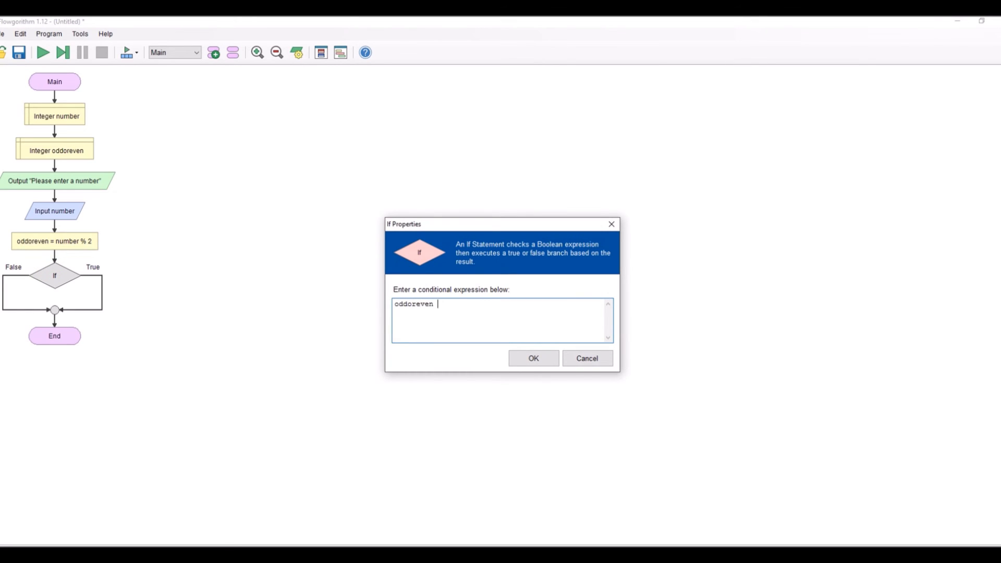
type("== 0")
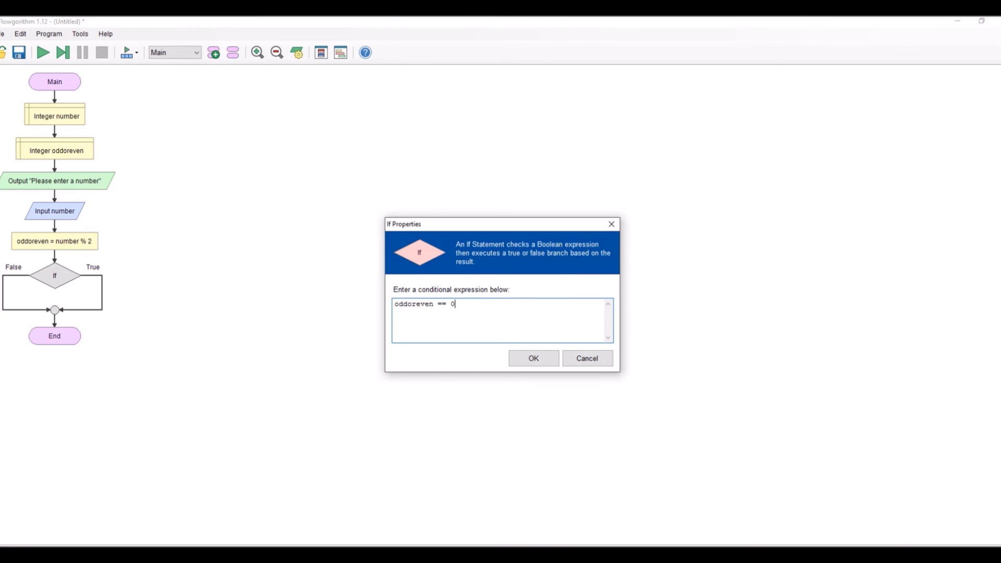
left_click(533, 359)
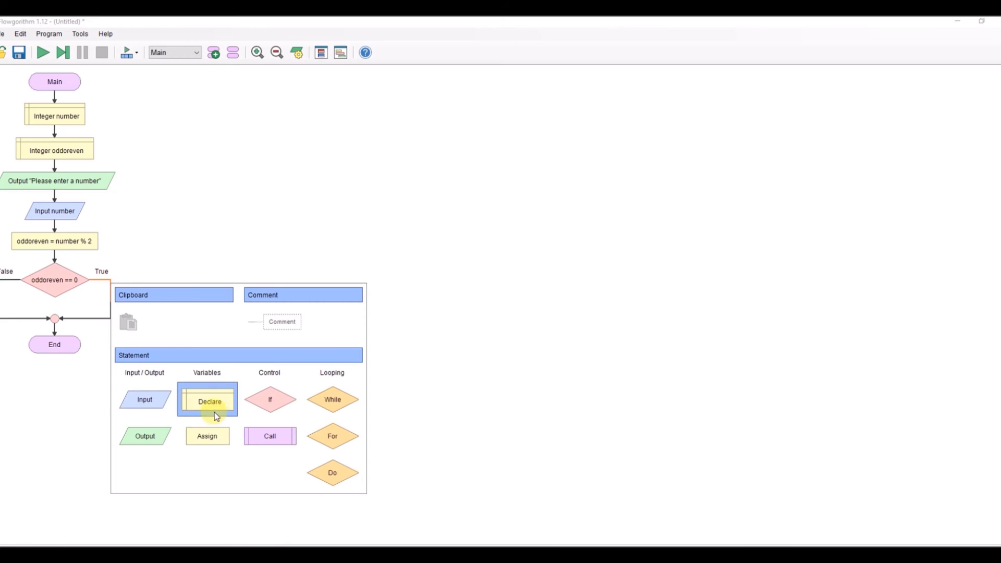
mouse_move(195, 419)
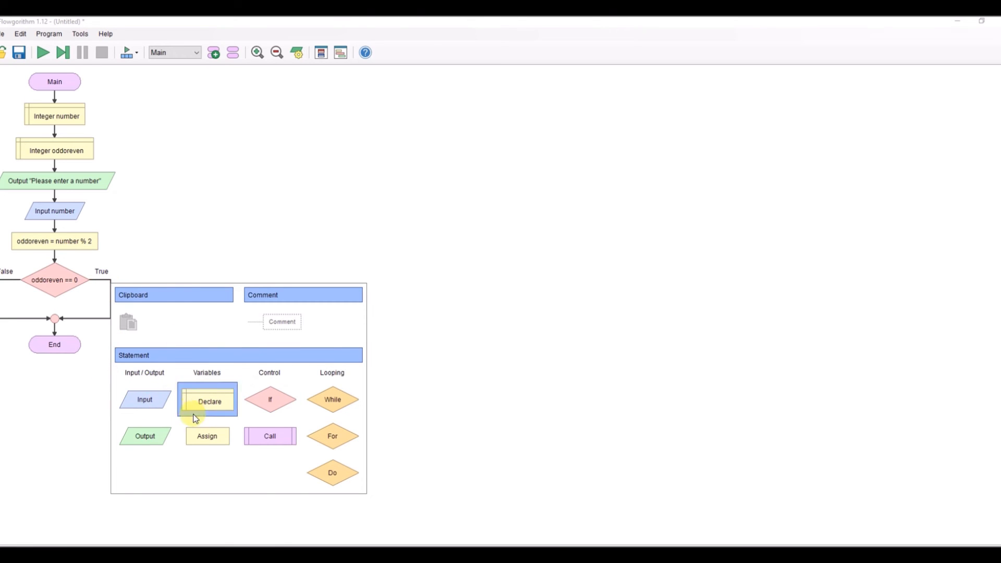
Add an Output on the True branch printing number & " is even".
left_click(145, 436)
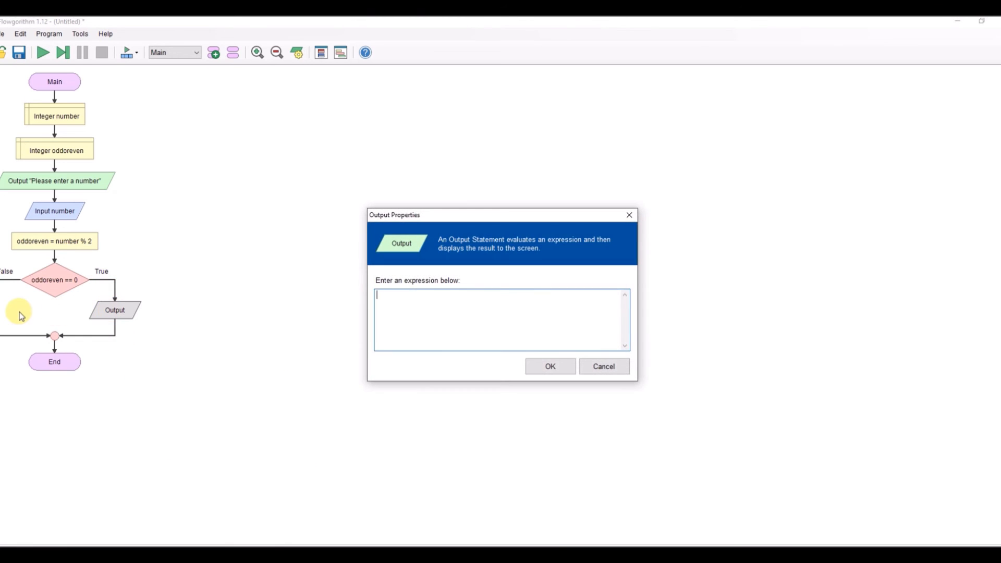
type("\"")
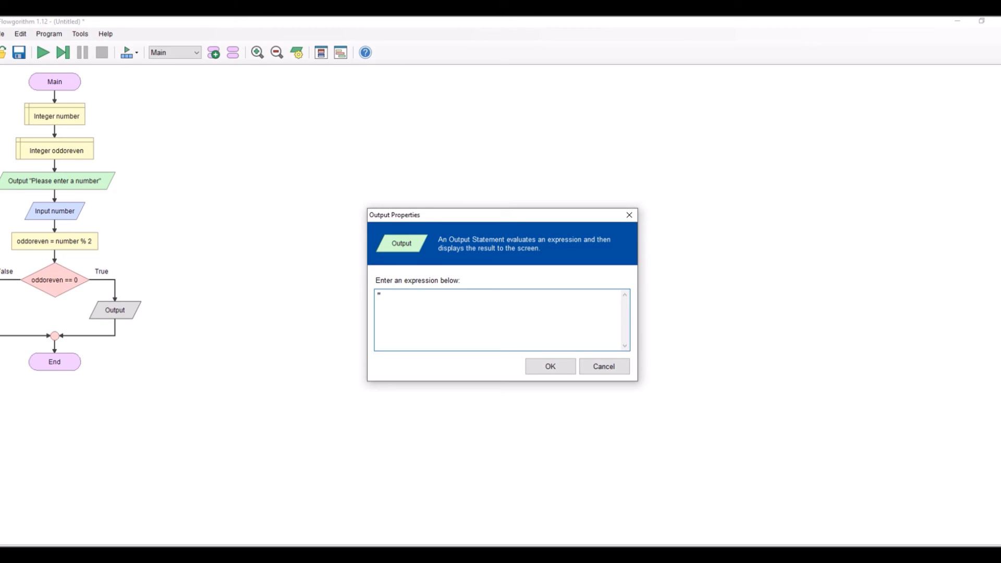
type("number")
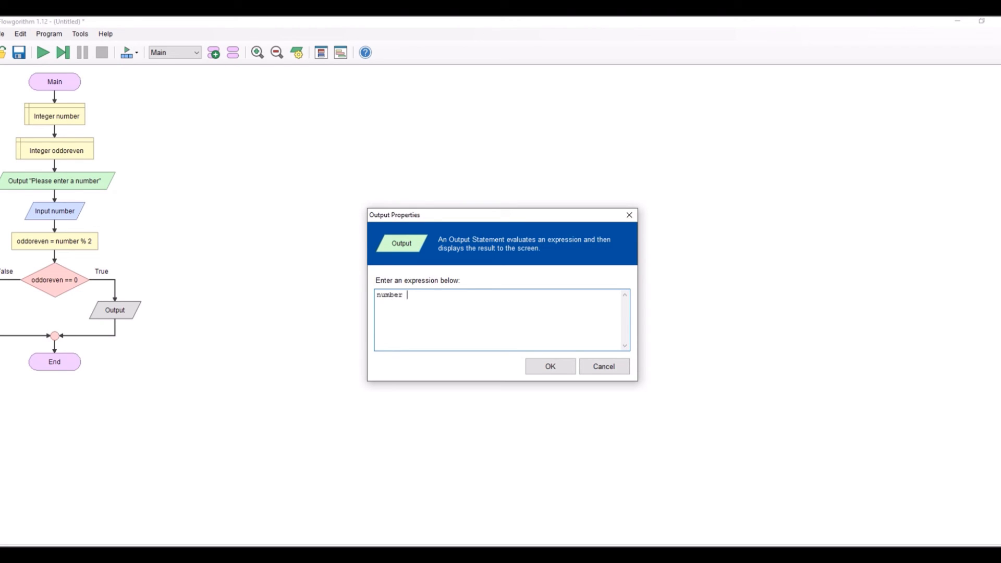
type("& \"")
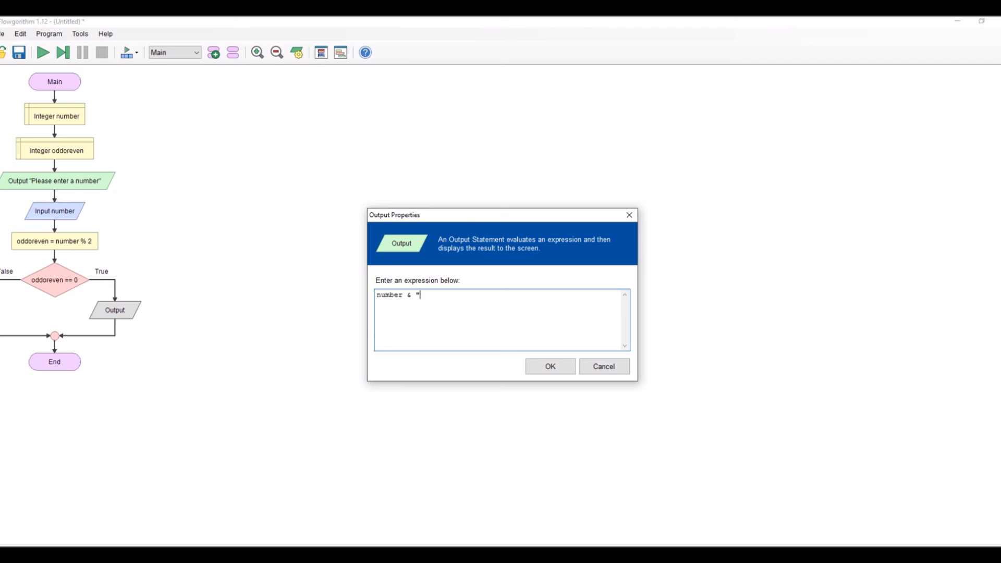
type("is ev")
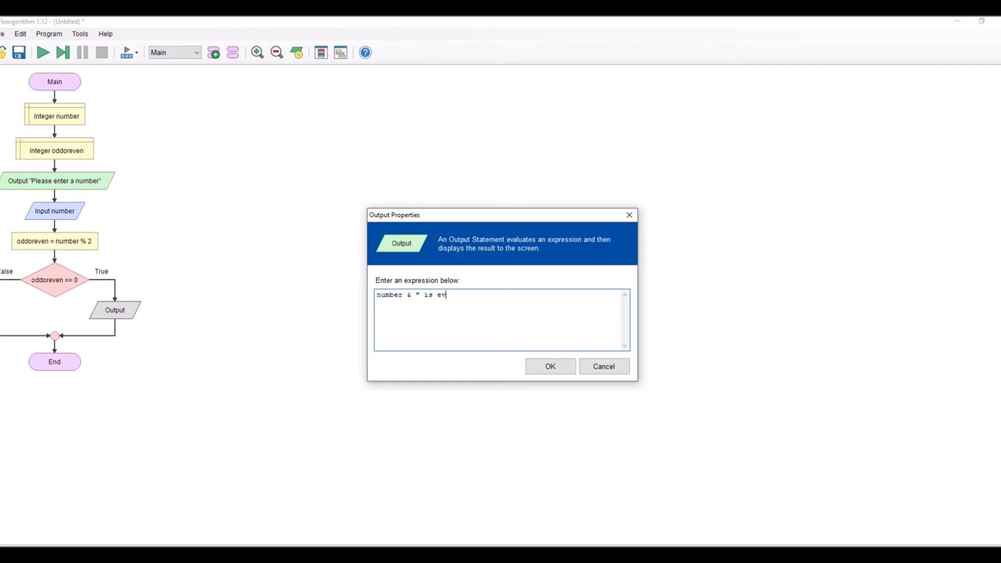
type("en\"")
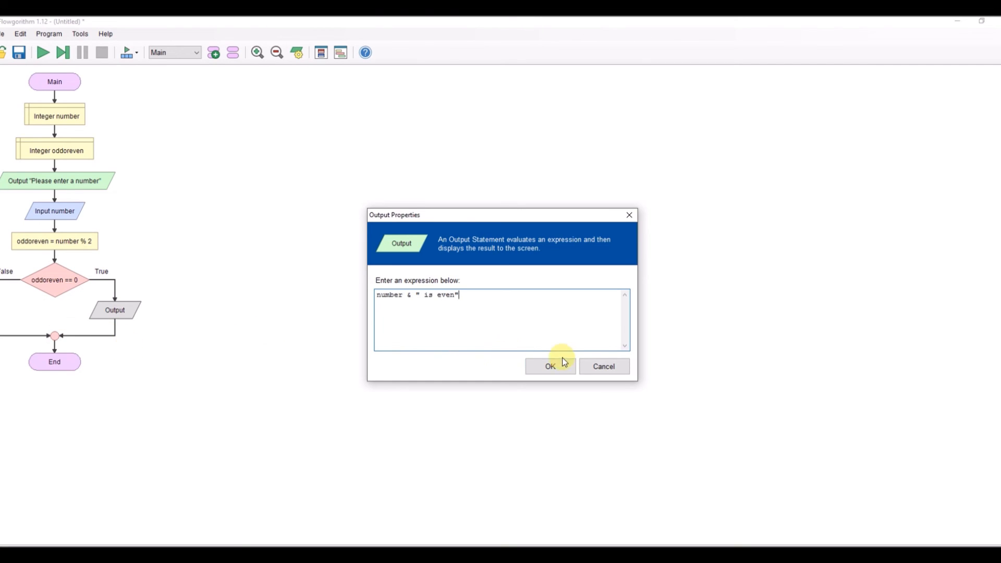
left_click(549, 367)
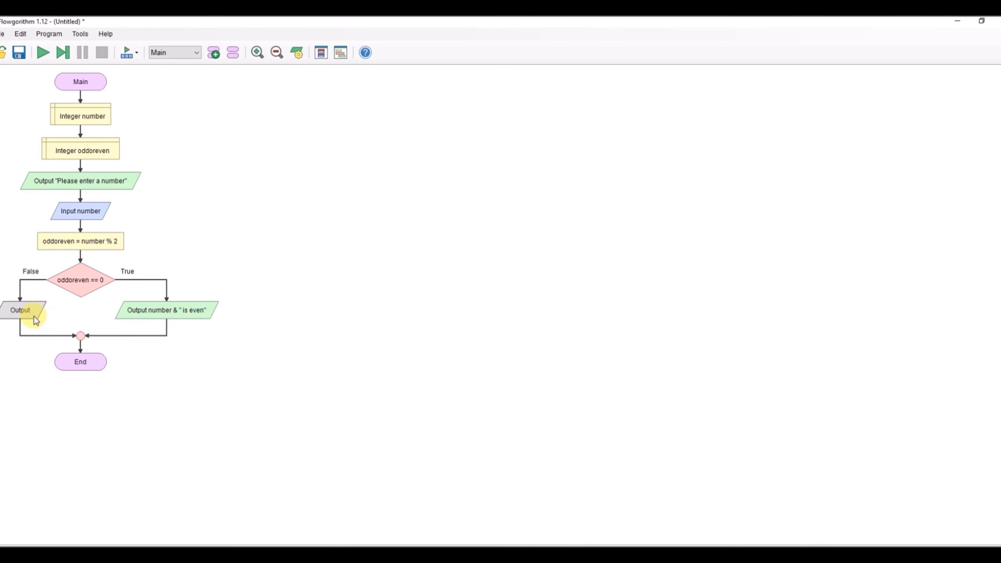
Make the False-branch Output print number & " is odd".
double_click(23, 310)
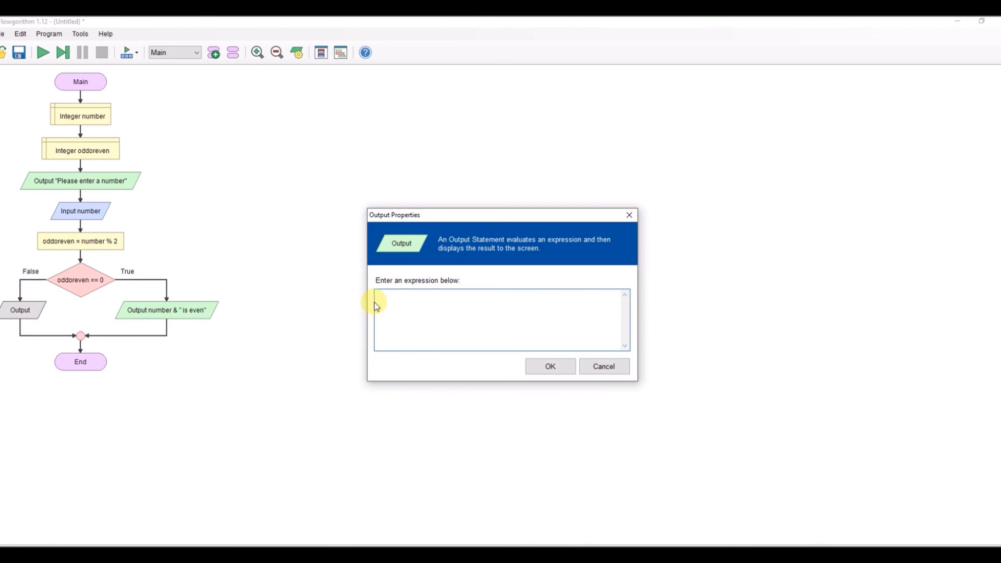
mouse_move(321, 281)
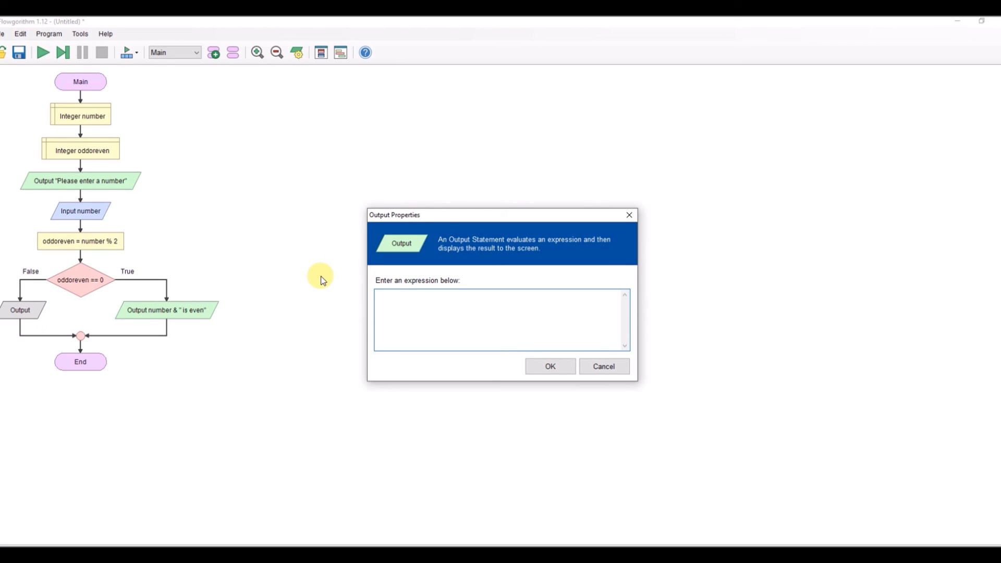
type("number")
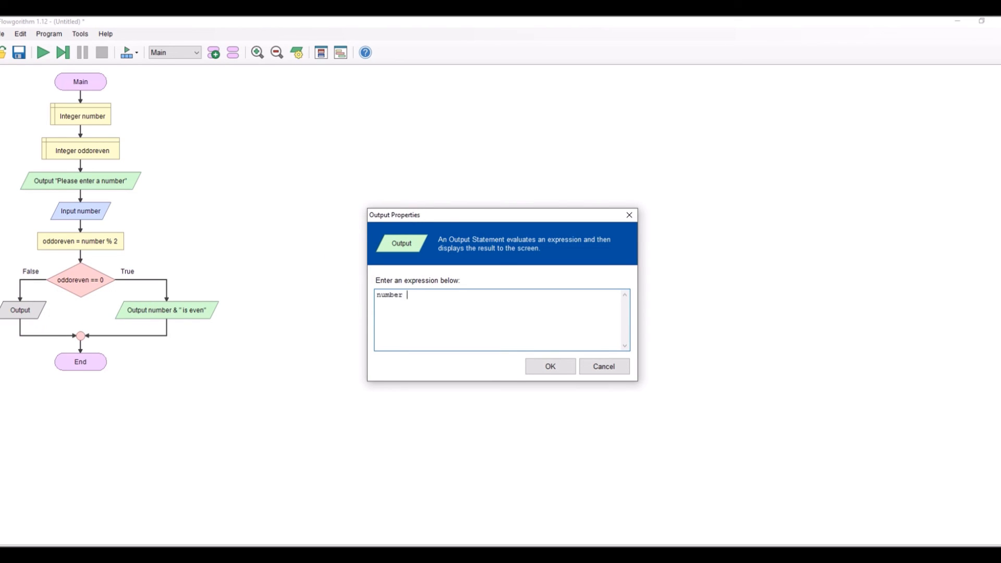
type("&")
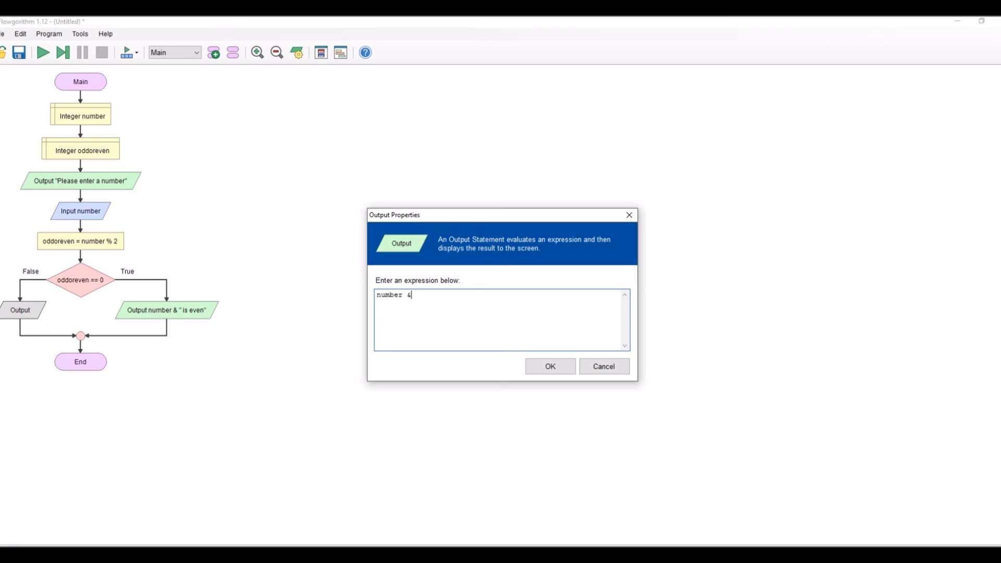
type("\" is odd")
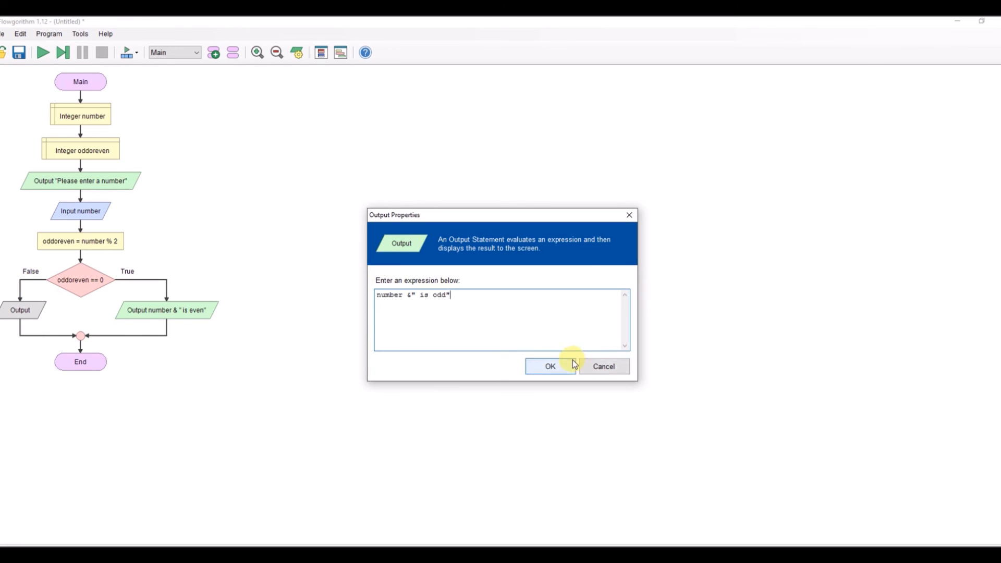
left_click(550, 366)
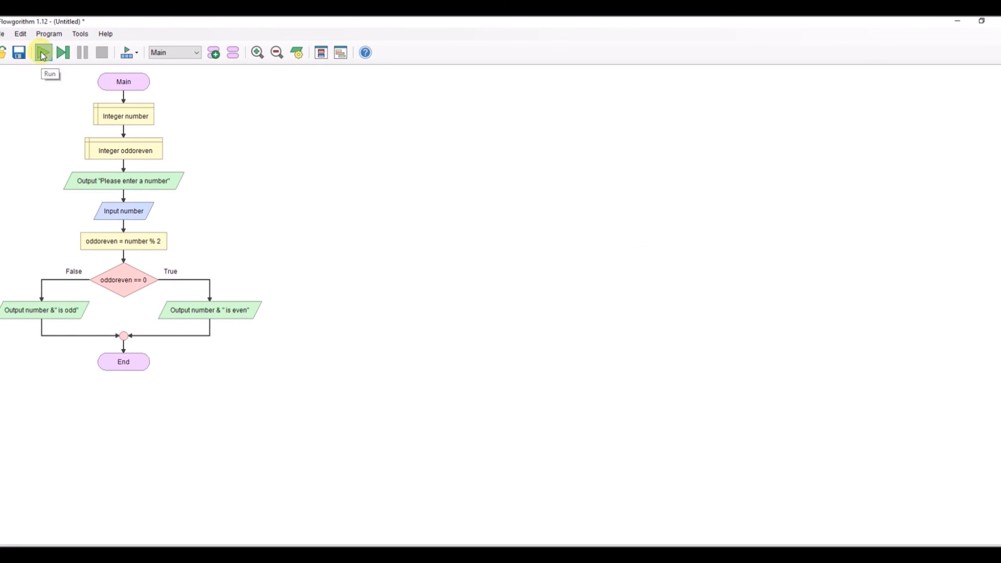
Run the program with input 6, get "6 is even", then restart it.
left_click(41, 52)
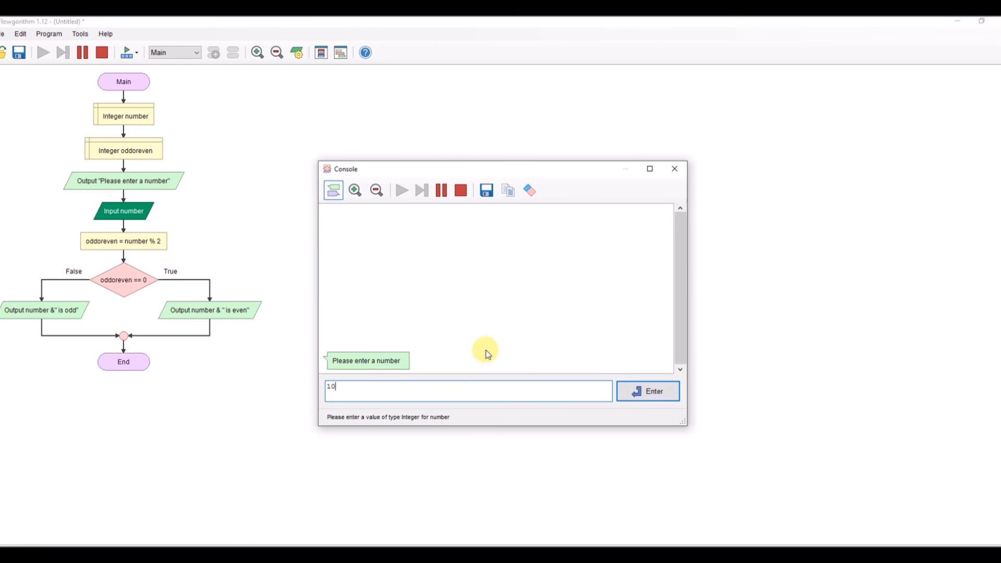
left_click(647, 390)
type("6")
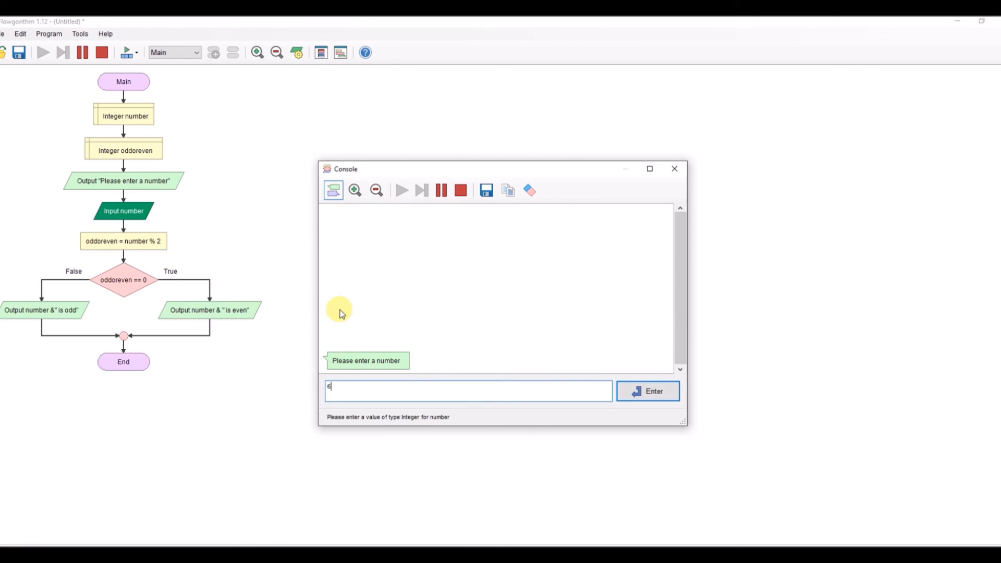
left_click(647, 390)
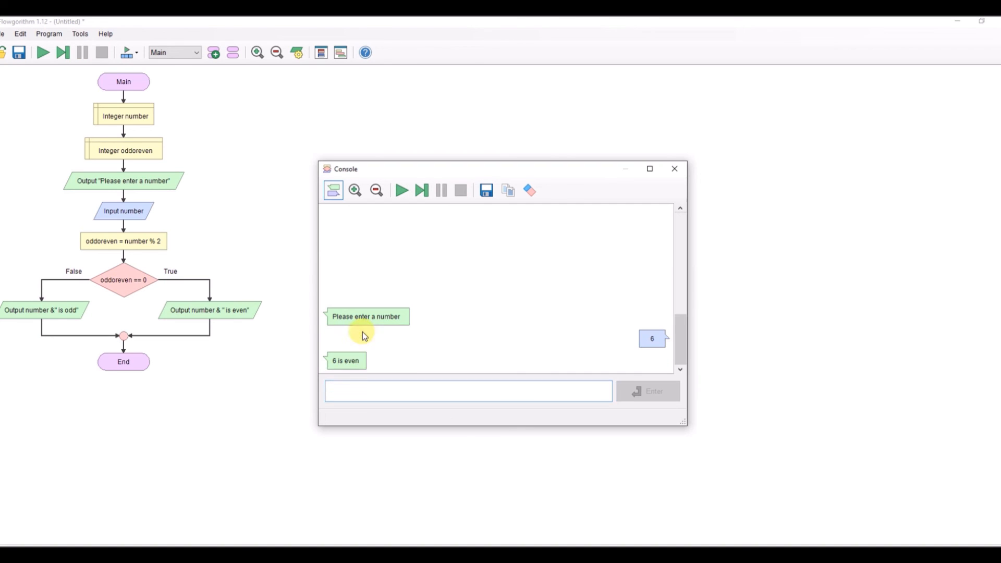
left_click(401, 189)
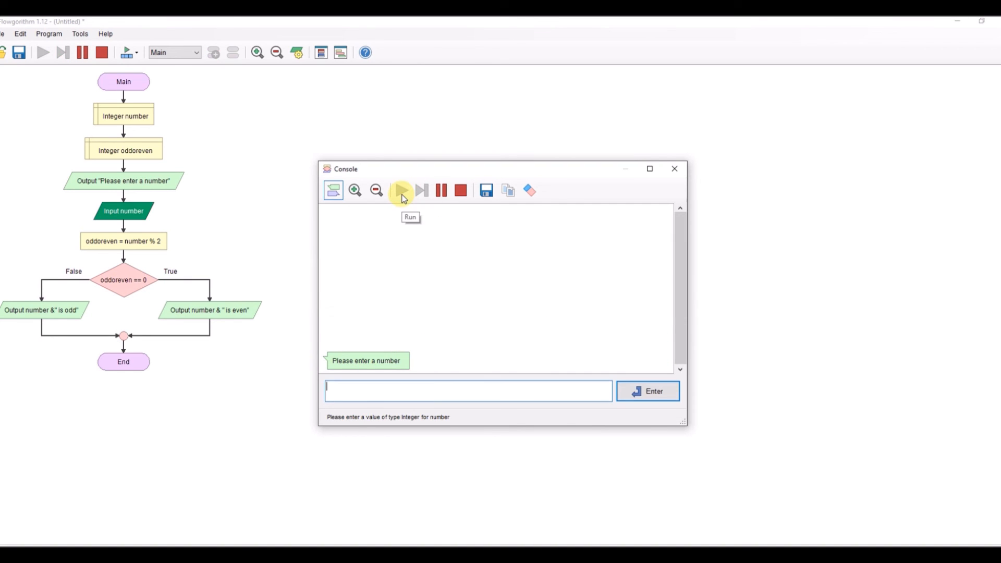